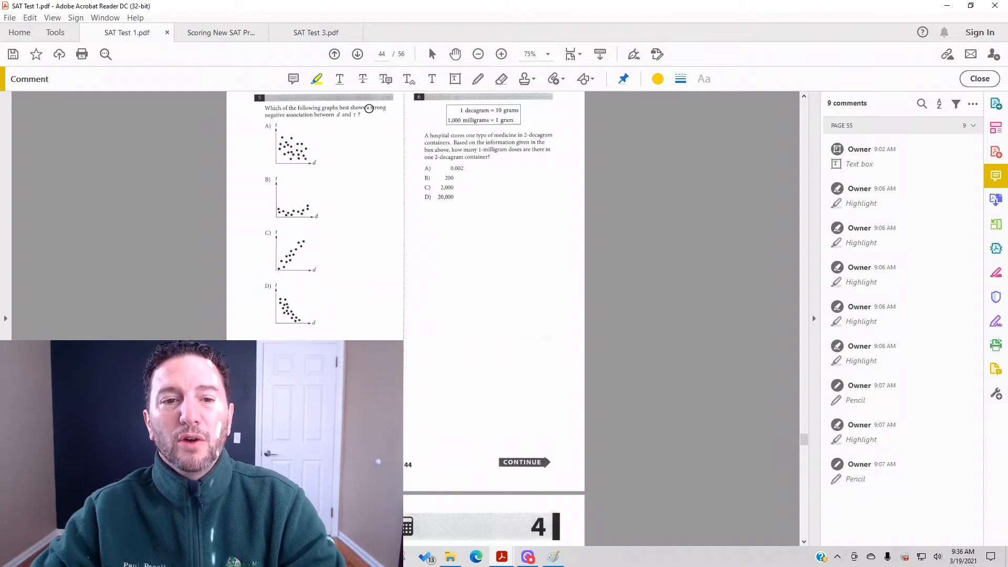
# Highlight the phrase "strong negative association between d and t" in question 5 yellow.
pyautogui.moveTo(366, 107); pyautogui.dragTo(392, 107)
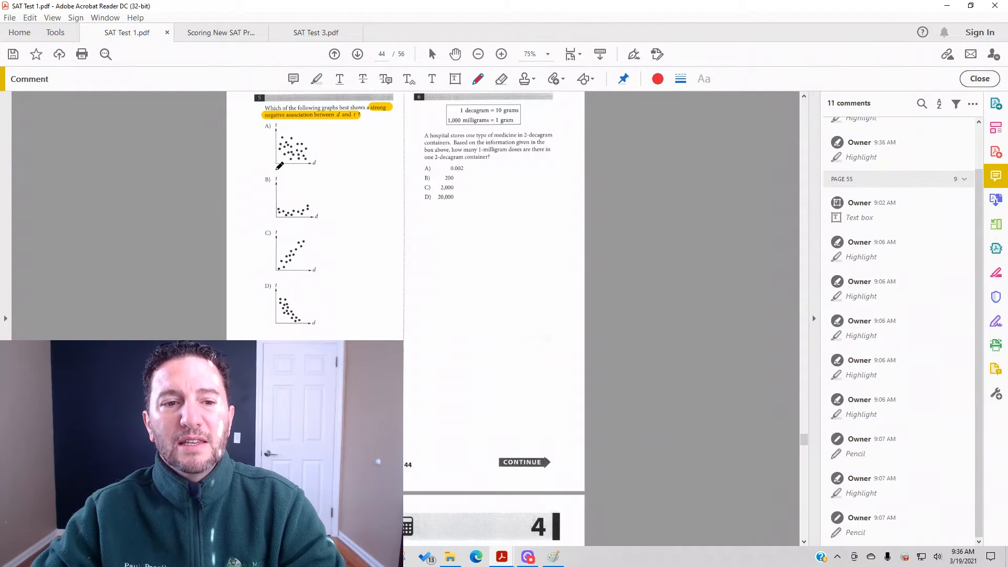
# Sketch red pencil trend lines and arrows across graph A's points.
pyautogui.moveTo(277, 166); pyautogui.dragTo(314, 166)
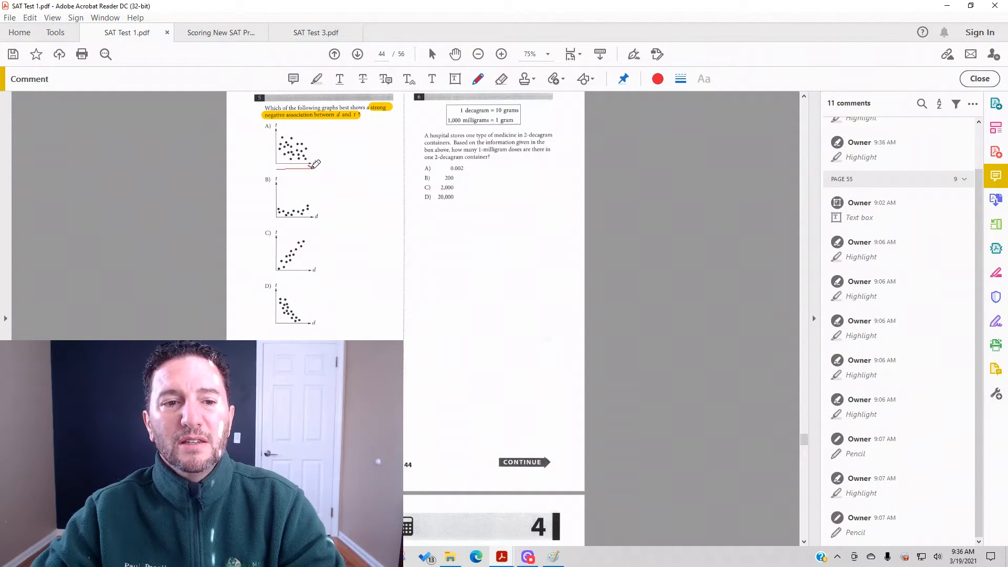
pyautogui.moveTo(275, 169); pyautogui.dragTo(314, 169)
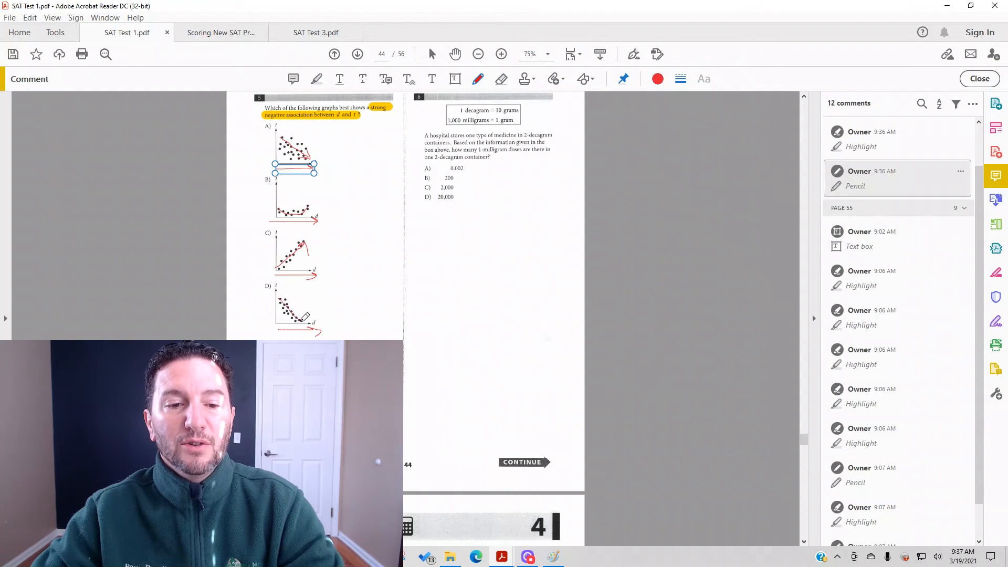
pyautogui.moveTo(375, 307)
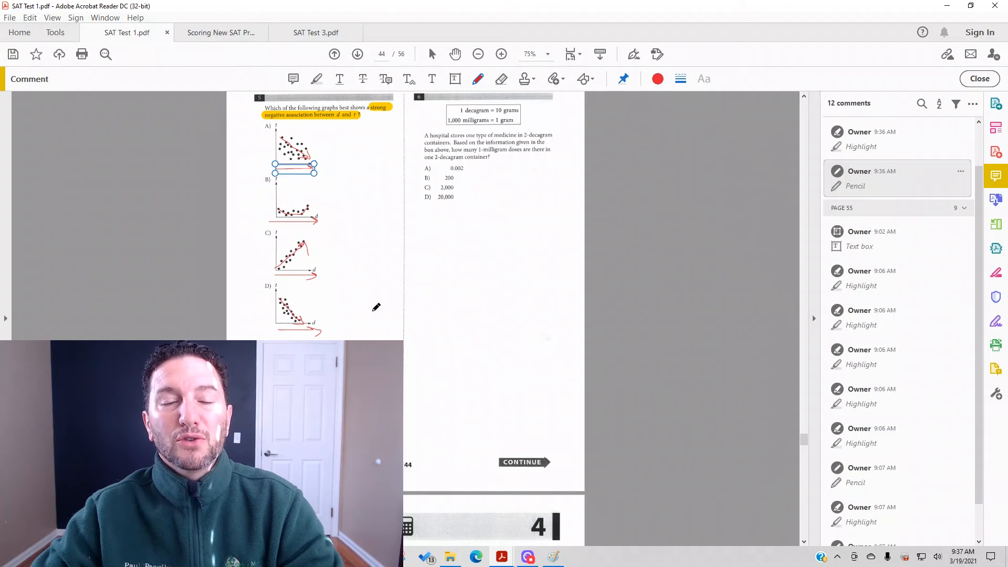